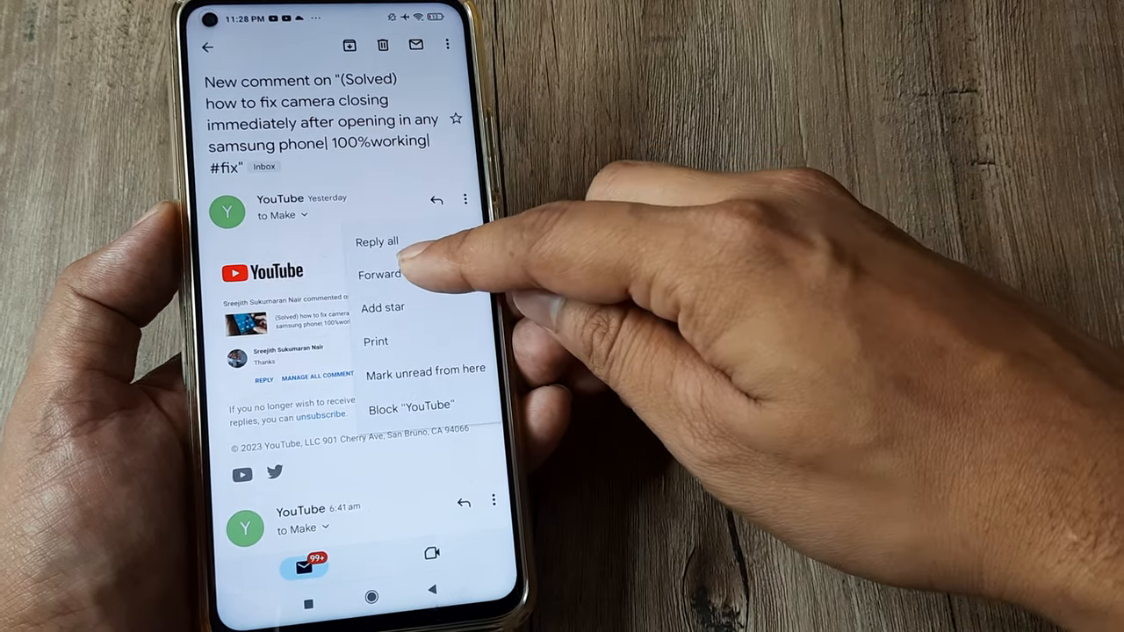
# Forward the open YouTube comment email and begin entering recipient 'ml' in the To field
pyautogui.click(379, 274)
pyautogui.write('a')
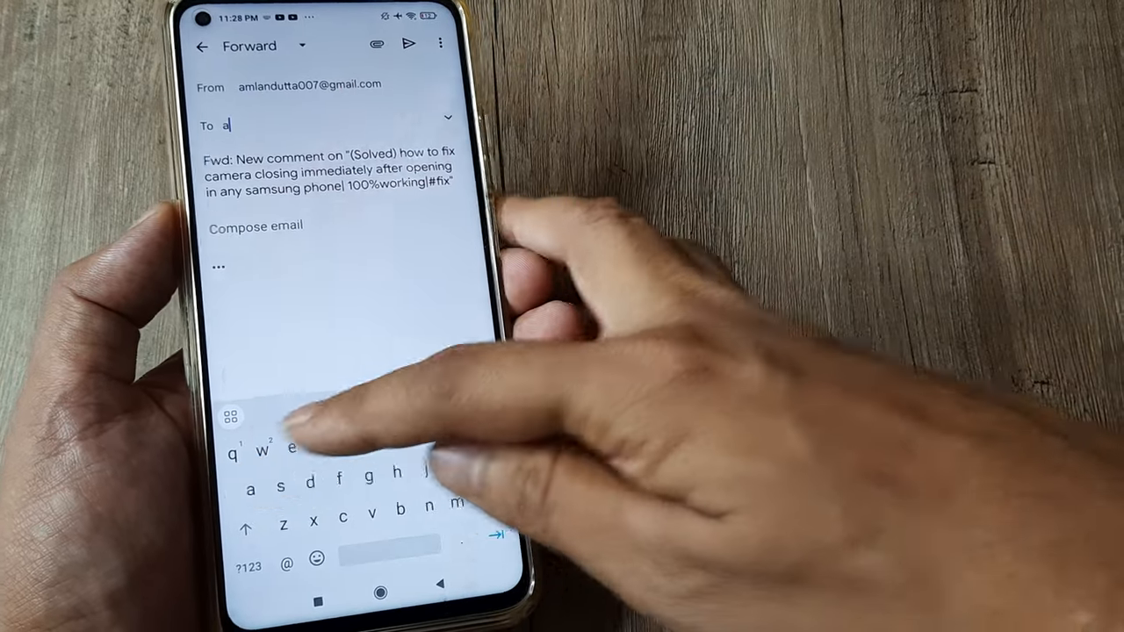
pyautogui.write('ml')
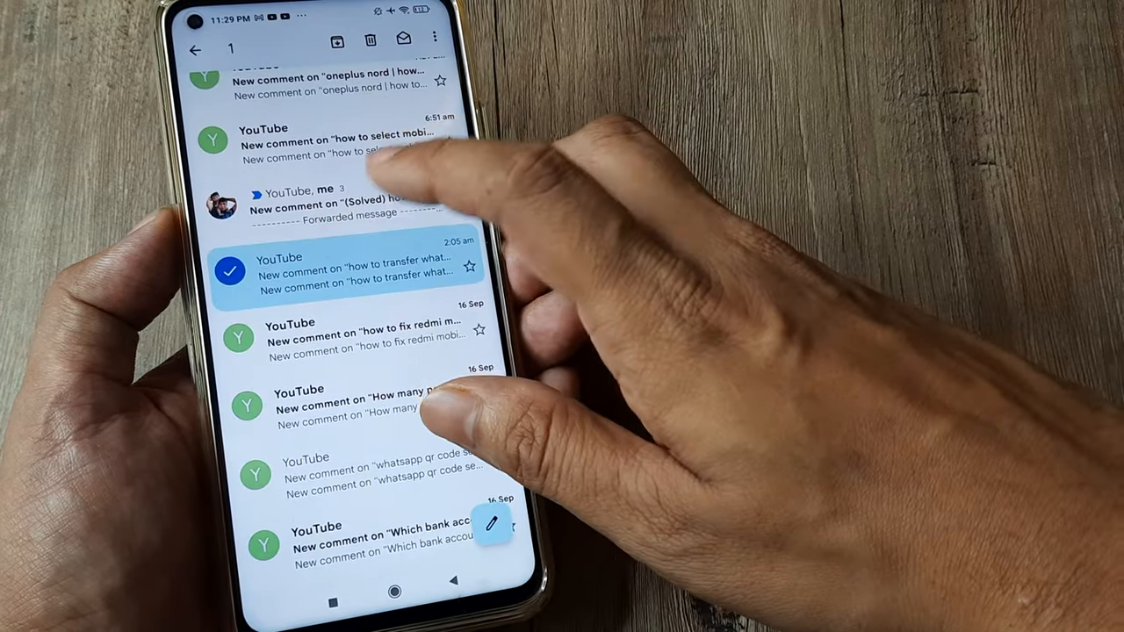
# From the inbox, open the YouTube comment email about transferring WhatsApp messages
pyautogui.click(351, 272)
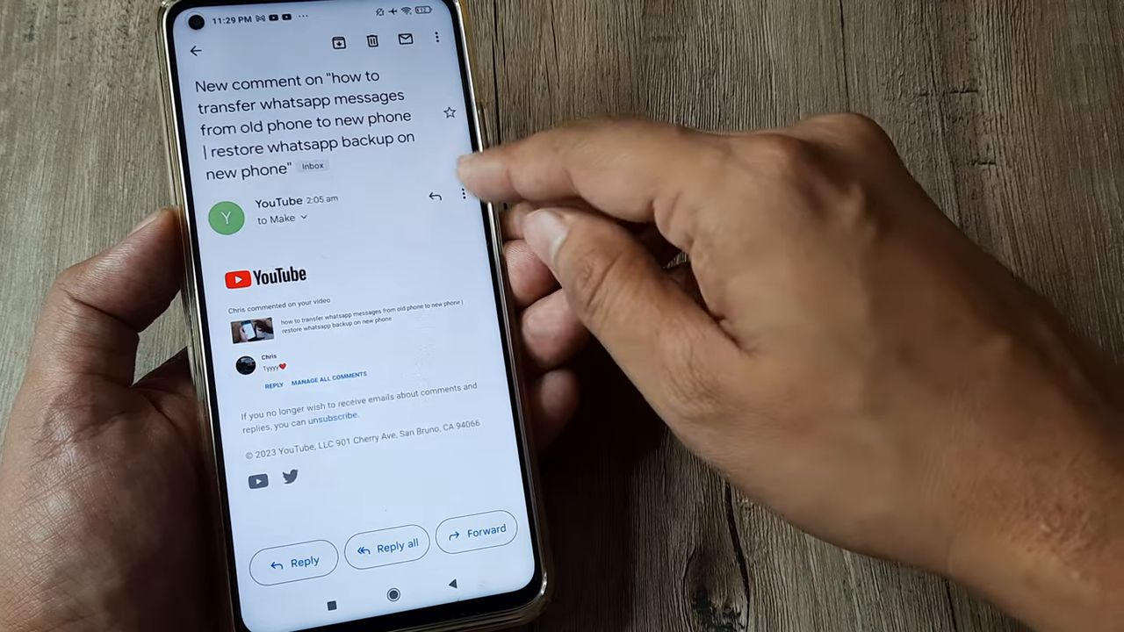